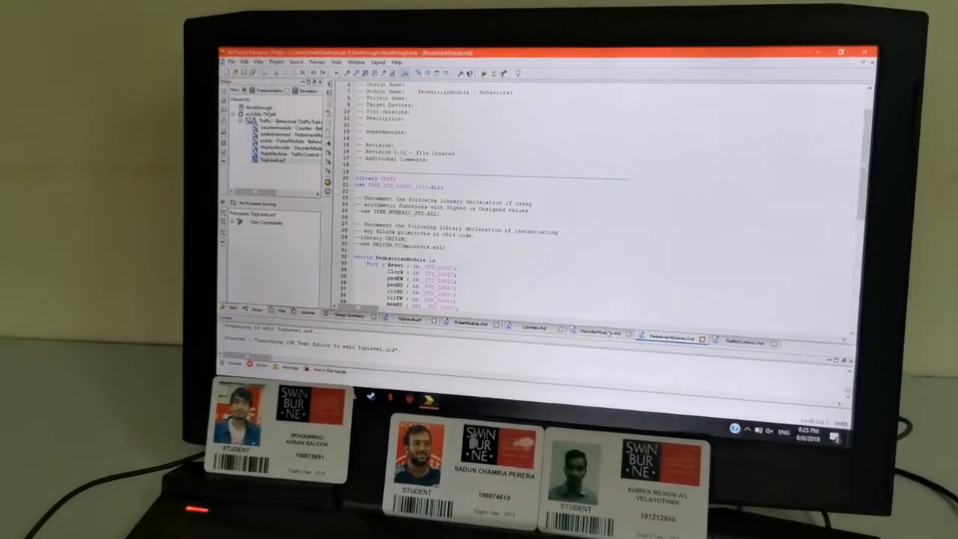
- Switch the editor from PedestrianModule.vhd to the DecoderModule.vhd source tab
{"action": "left_click", "coordinate": [613, 327]}
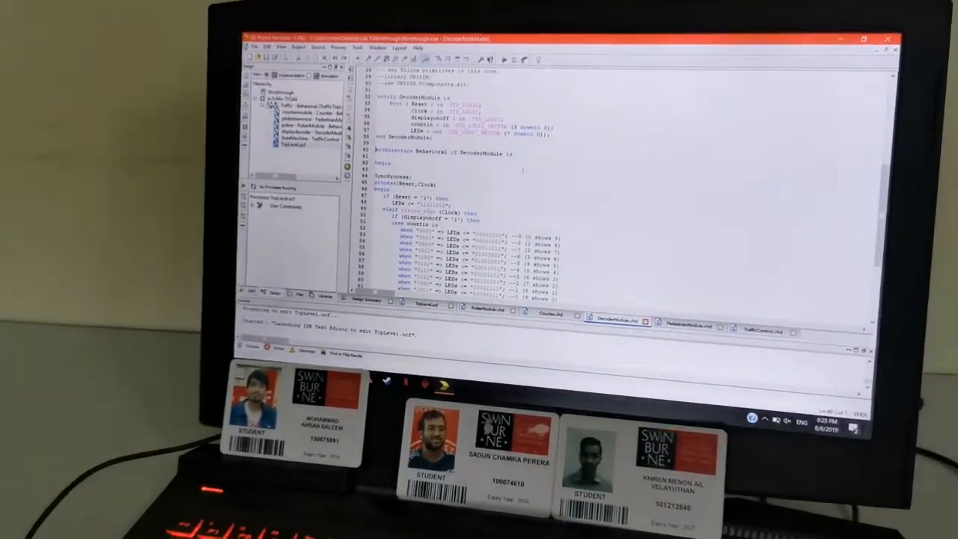